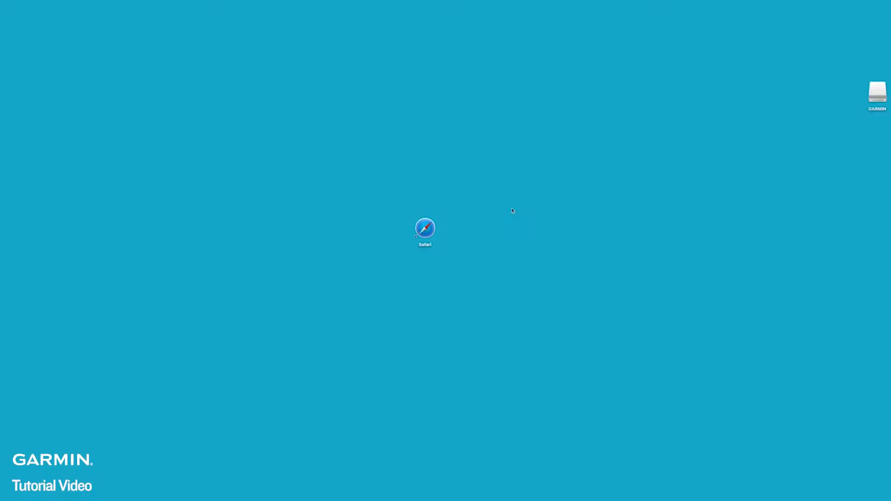
# Go to garmin.com/express in Safari and download Garmin Express for Mac.
pyautogui.doubleClick(425, 228)
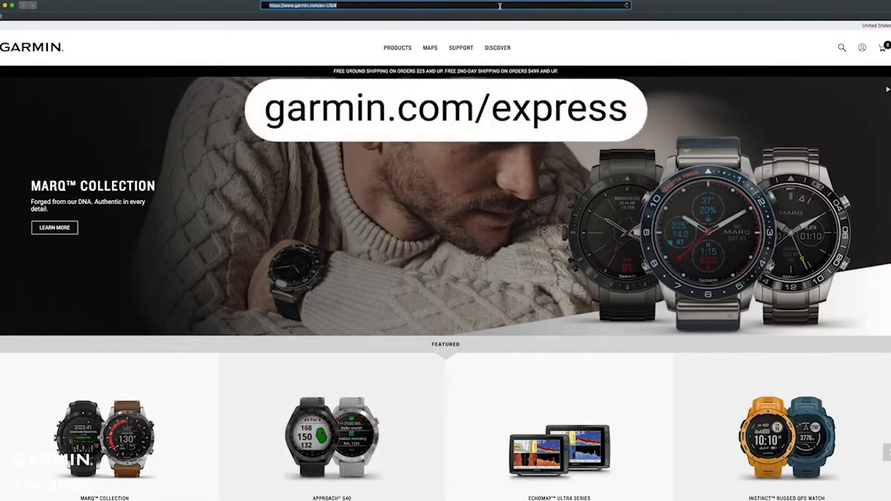
pyautogui.write('garmin.com/w')
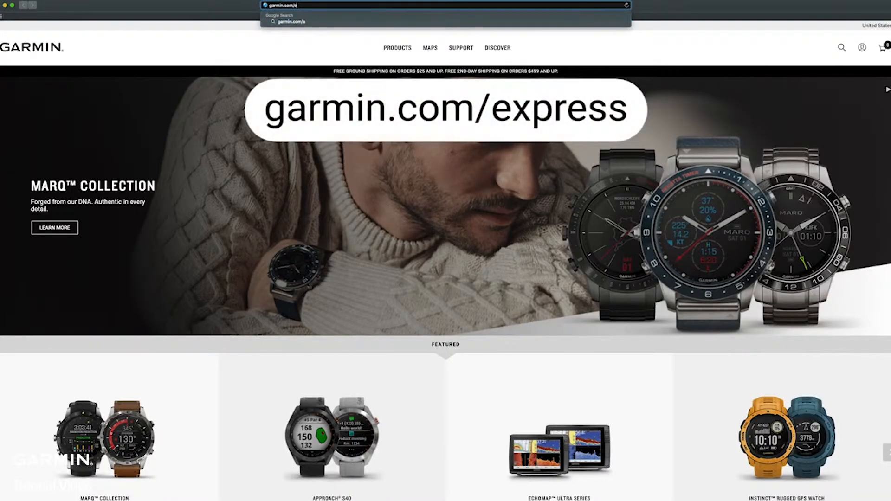
pyautogui.press('Enter')
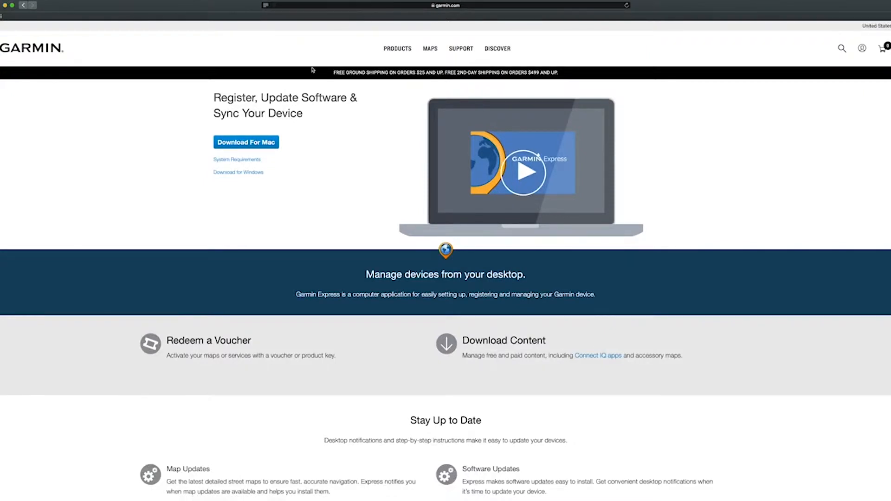
pyautogui.click(245, 142)
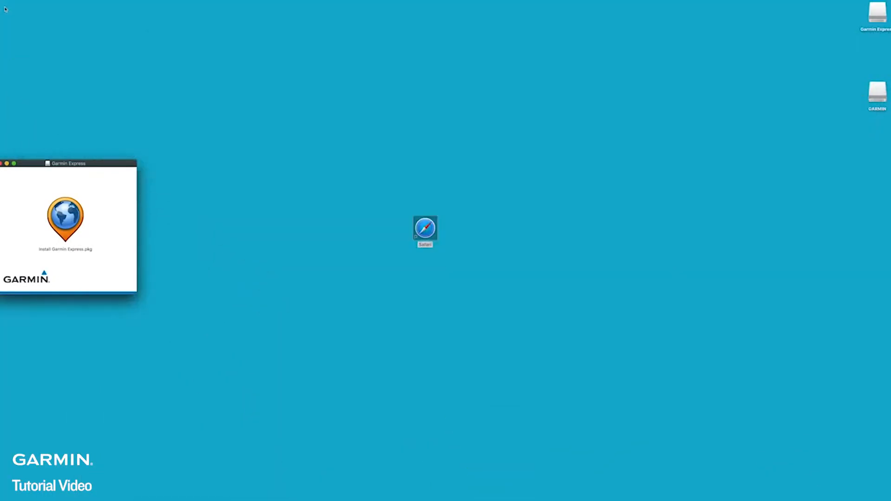
# Start the Install Garmin Express.pkg installer and continue through the introduction and license text.
pyautogui.click(65, 221)
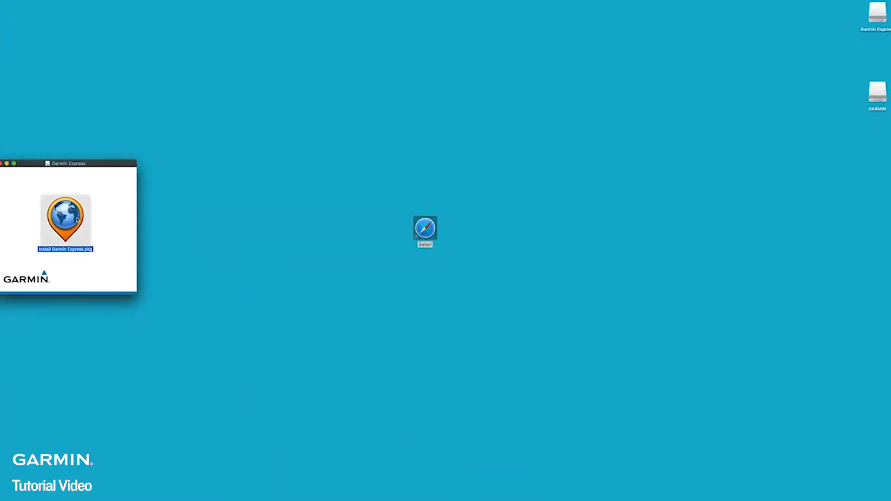
pyautogui.doubleClick(65, 221)
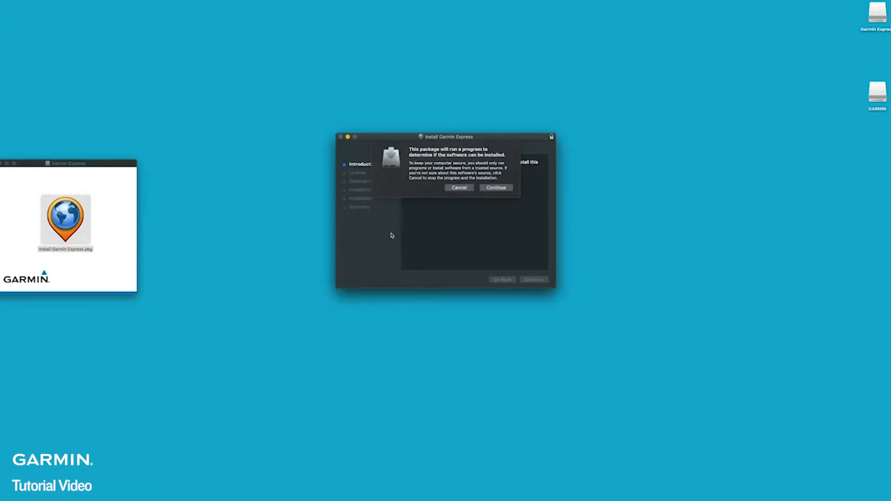
pyautogui.click(495, 187)
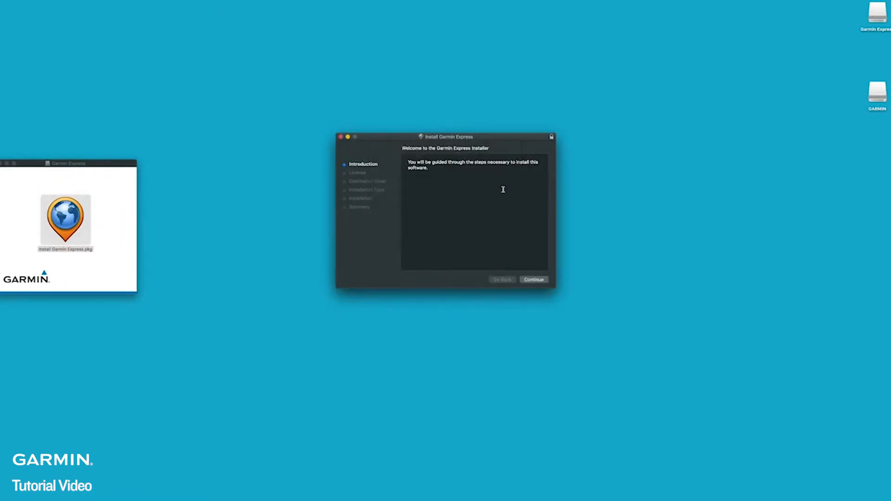
pyautogui.click(533, 280)
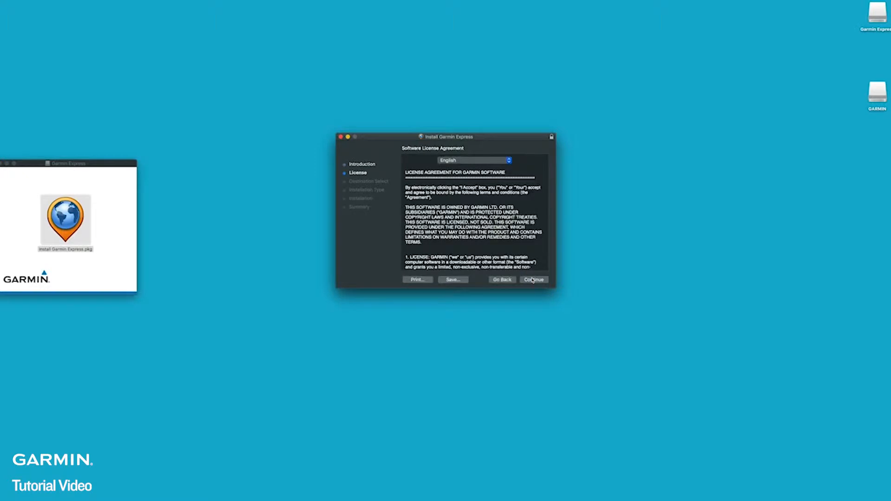
pyautogui.click(533, 279)
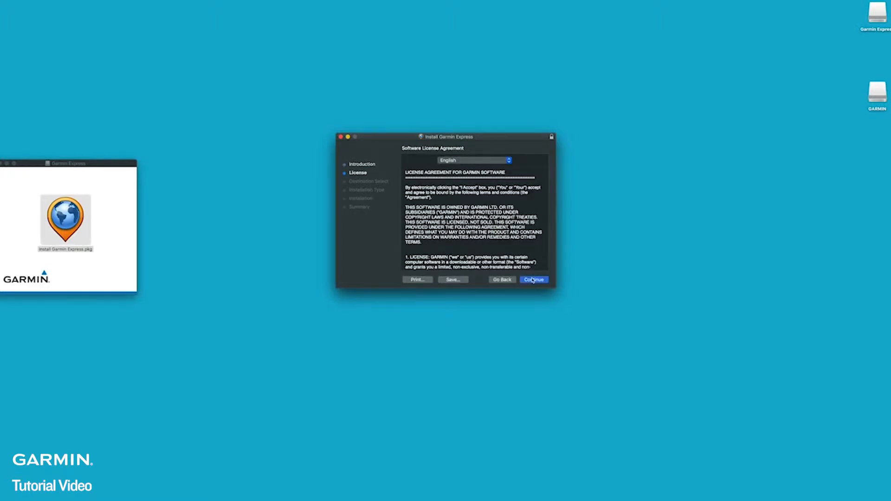
pyautogui.click(532, 279)
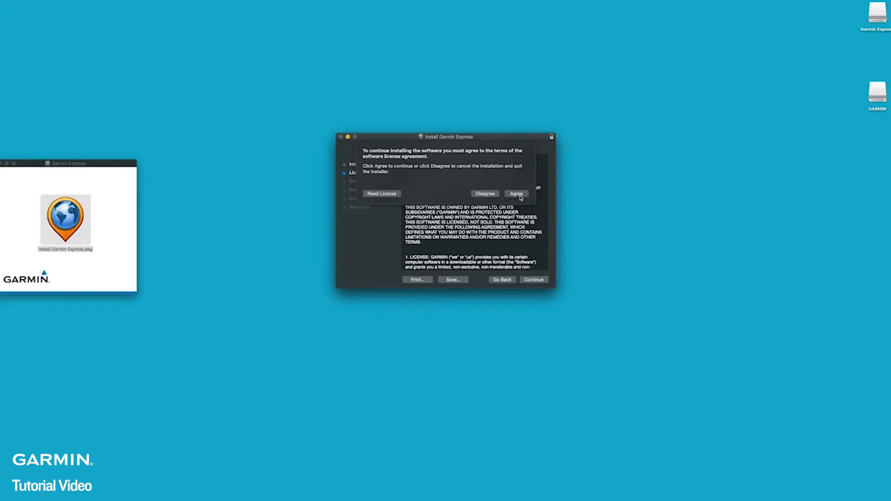
# Agree to the license and install Garmin Express on Macintosh HD.
pyautogui.click(515, 193)
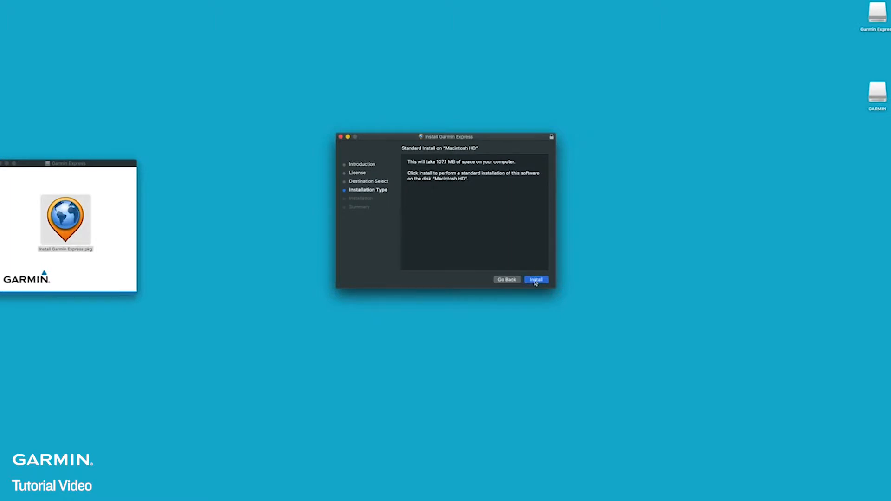
pyautogui.click(534, 279)
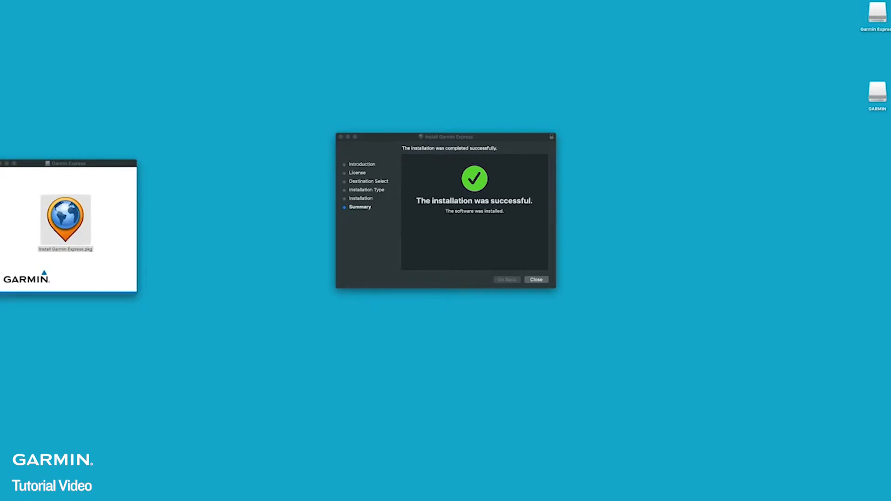
# Search Spotlight for 'garmin Express' and launch it.
pyautogui.write('garmin Express')
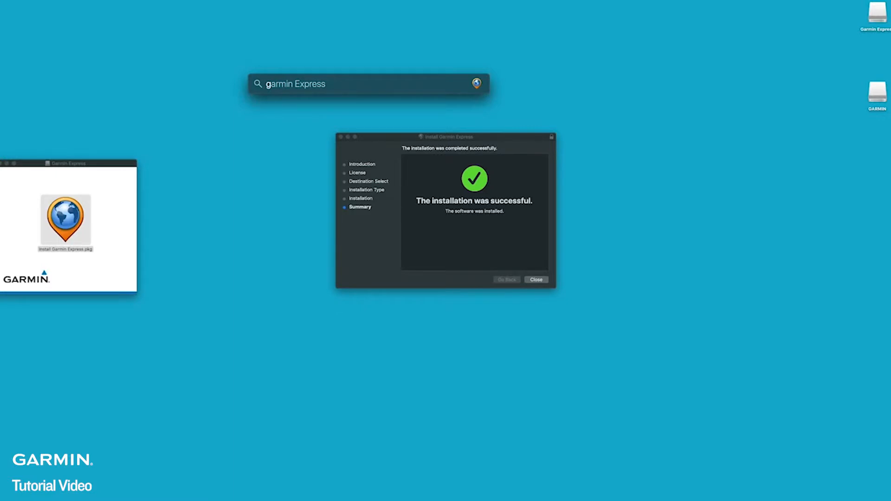
pyautogui.click(535, 279)
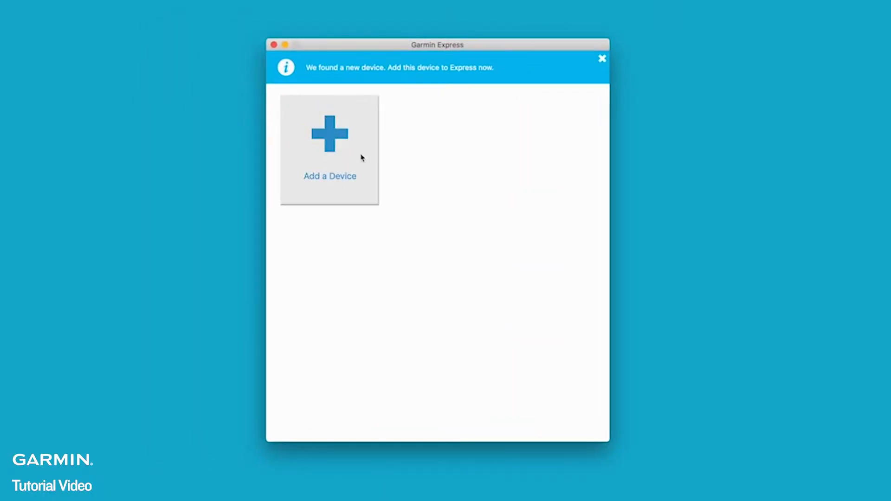
# Add the detected inReach Mini as a device in Garmin Express.
pyautogui.click(329, 151)
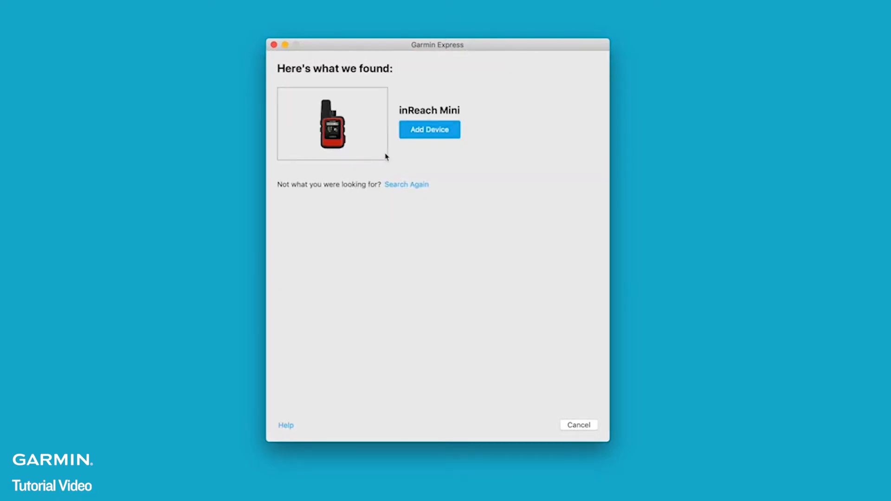
pyautogui.click(428, 130)
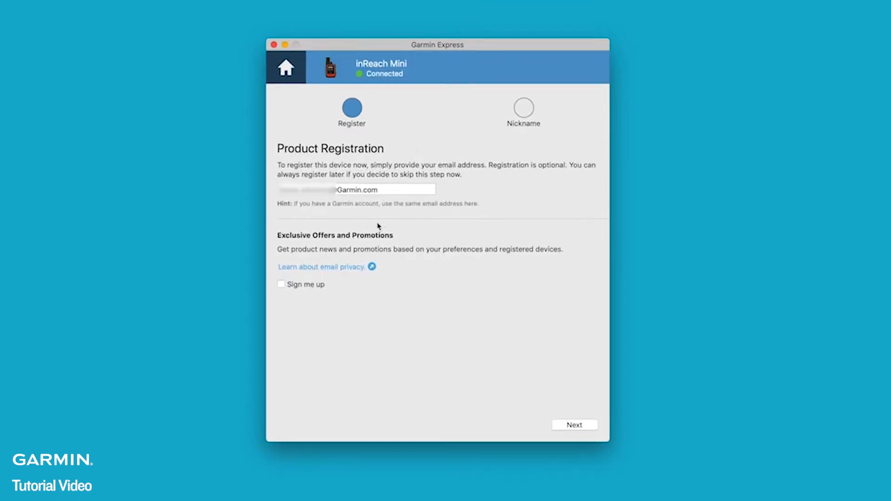
pyautogui.moveTo(300, 298)
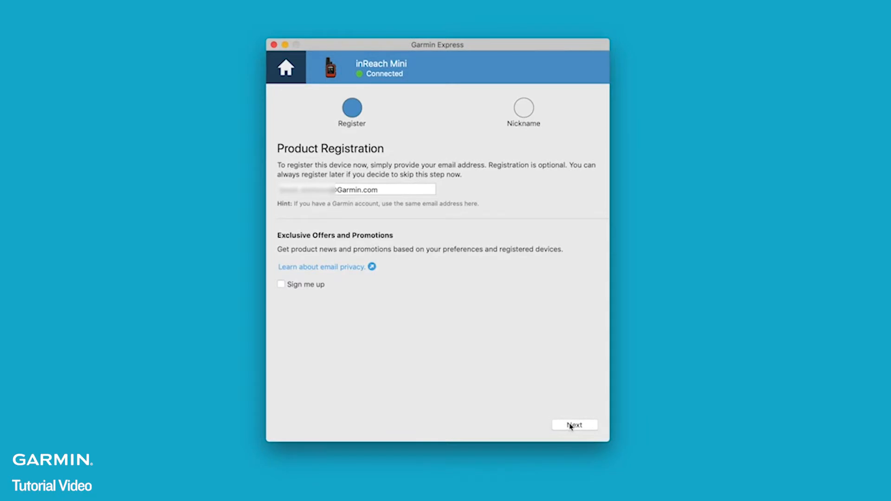
# Register the inReach Mini, keep the nickname 'inReach Mini', and finish setup.
pyautogui.click(574, 425)
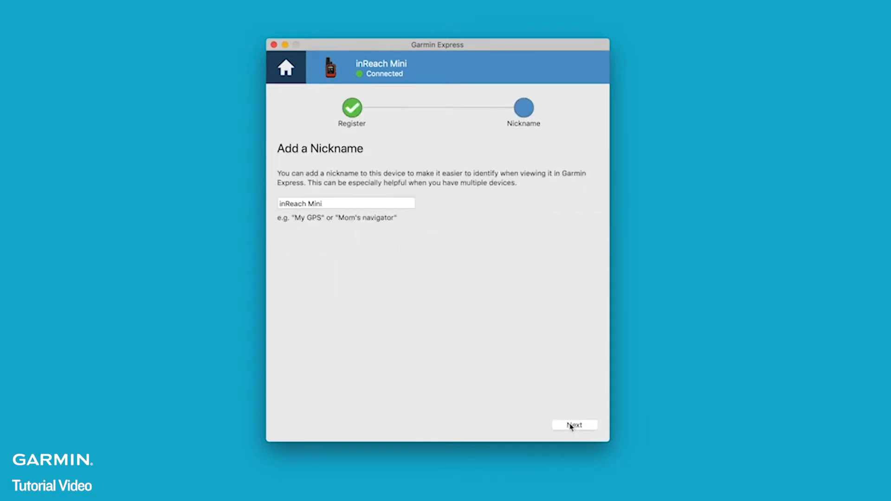
pyautogui.click(574, 425)
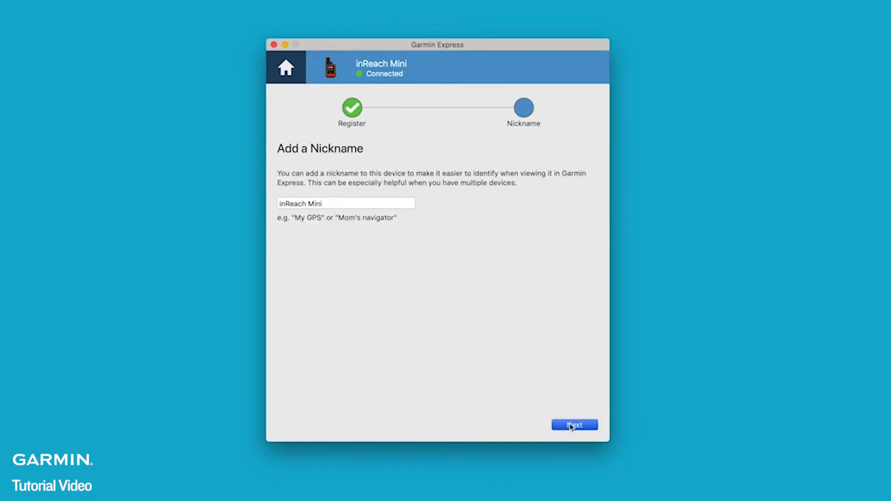
pyautogui.click(574, 425)
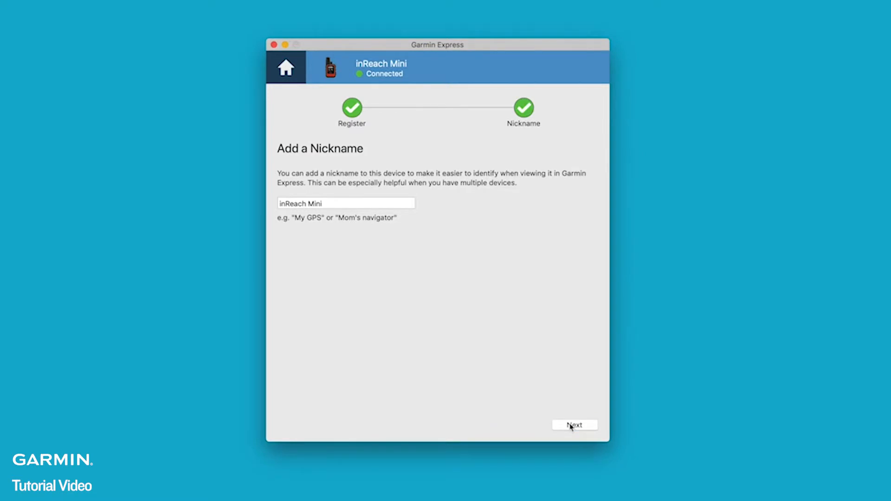
pyautogui.click(574, 425)
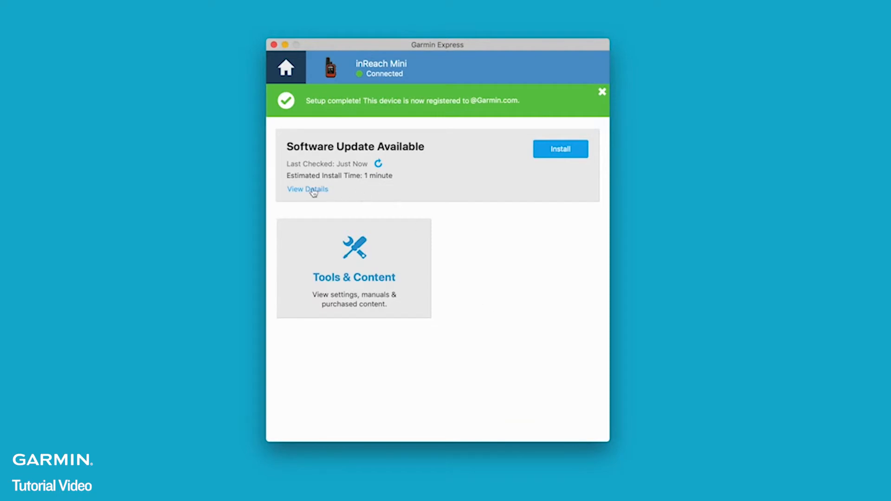
# View the version 2.60 update details and start installing the device software.
pyautogui.click(308, 189)
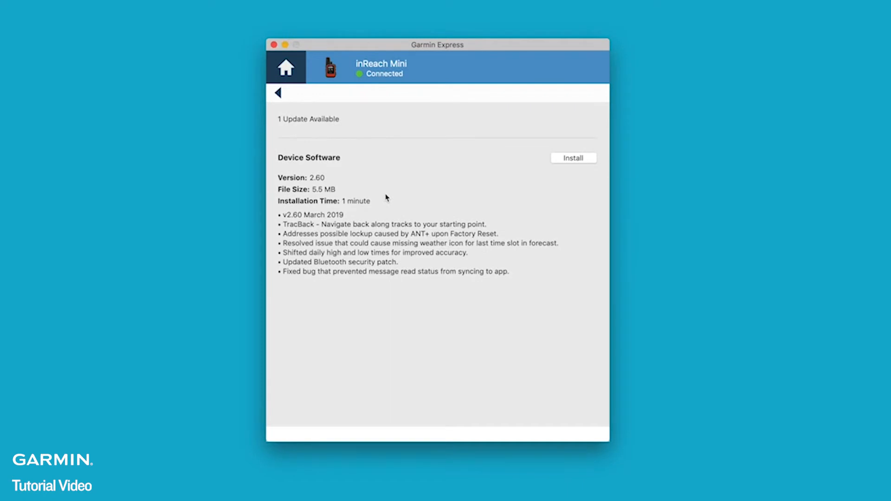
pyautogui.click(574, 158)
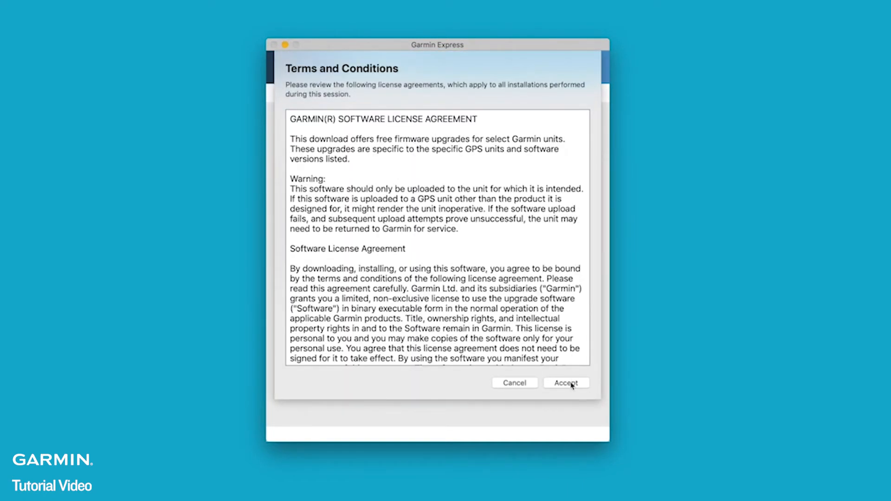
# Accept the update terms and continue past Important Notes to begin updating.
pyautogui.click(565, 382)
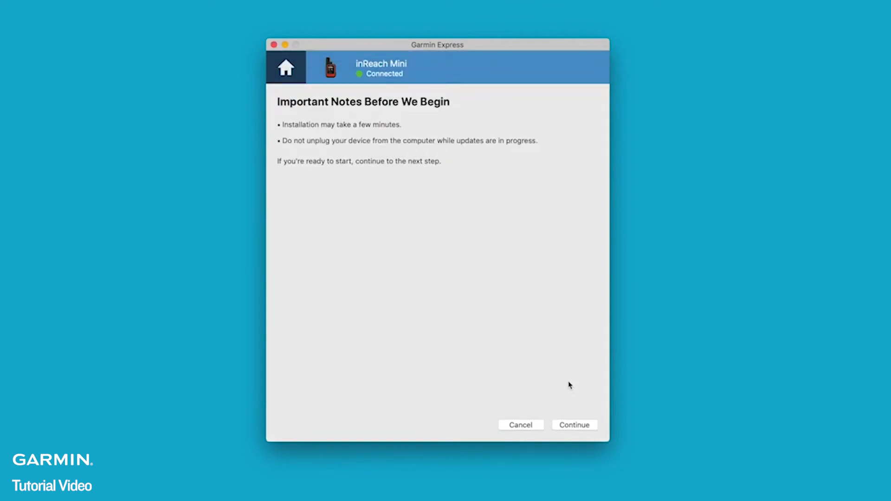
pyautogui.click(574, 424)
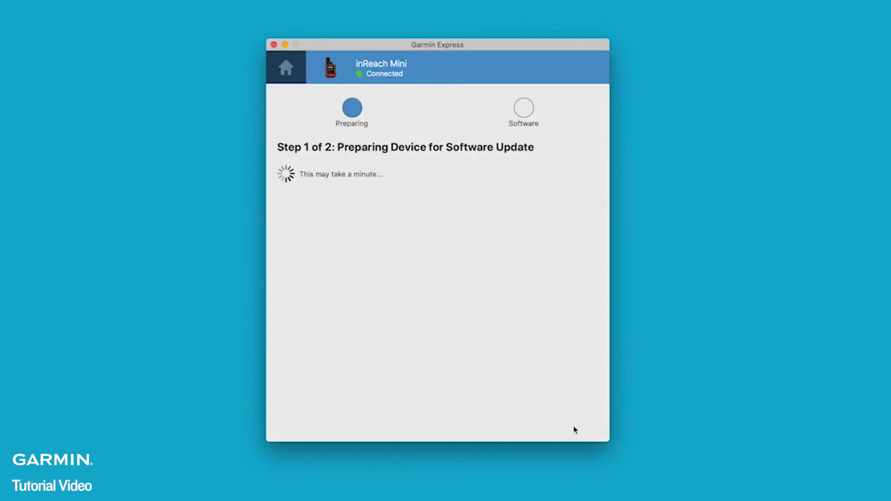